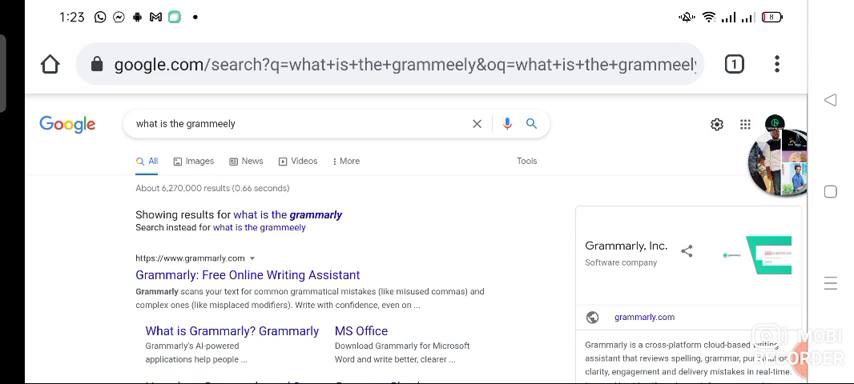
{"action": "scroll", "scroll_direction": "down", "scroll_amount": 3}
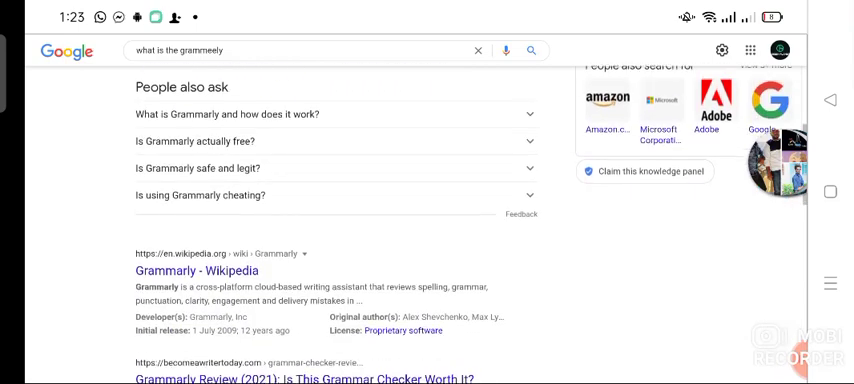
{"action": "scroll", "scroll_direction": "down", "scroll_amount": 3}
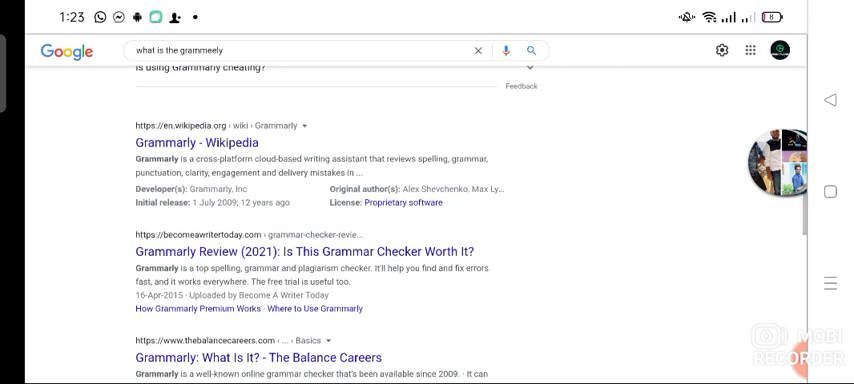
{"action": "scroll", "scroll_direction": "down", "scroll_amount": 3}
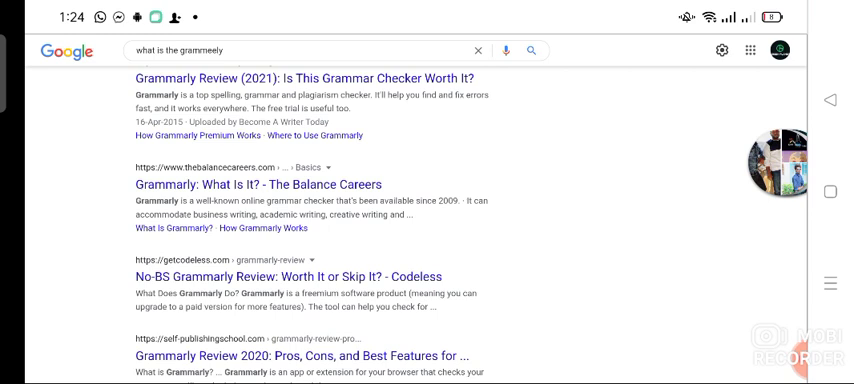
{"action": "scroll", "scroll_direction": "down", "scroll_amount": 3}
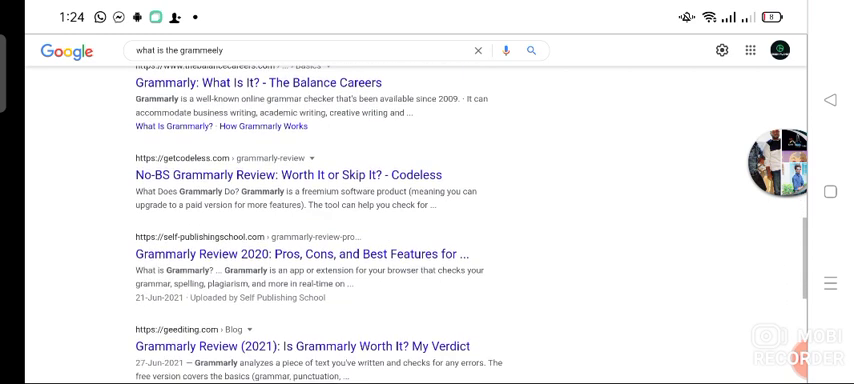
{"action": "scroll", "scroll_direction": "down", "scroll_amount": 3}
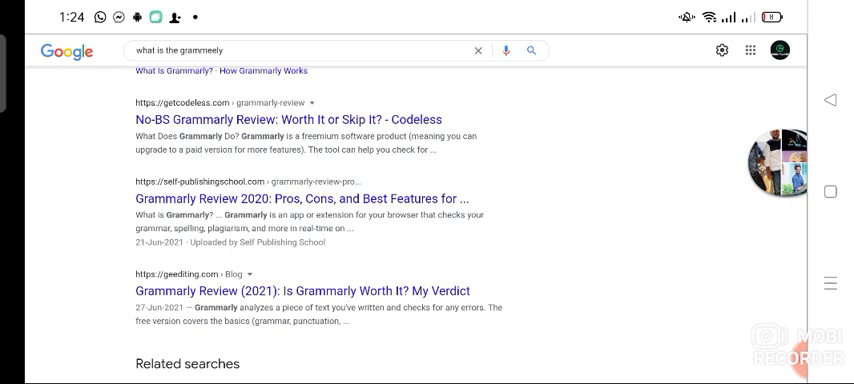
{"action": "scroll", "scroll_direction": "down", "scroll_amount": 3}
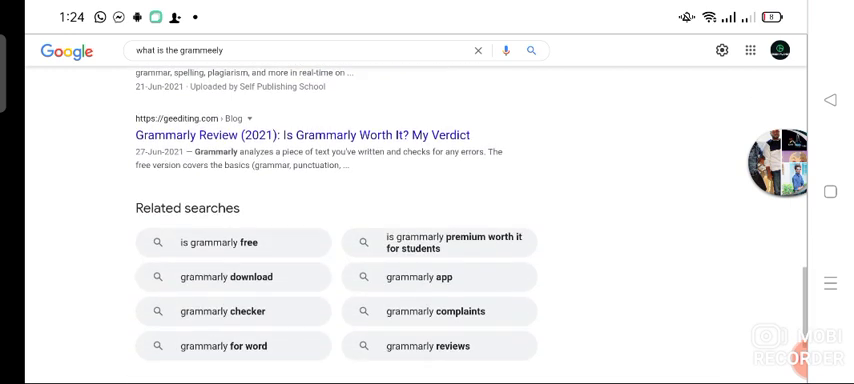
{"action": "scroll", "scroll_direction": "down", "scroll_amount": 3}
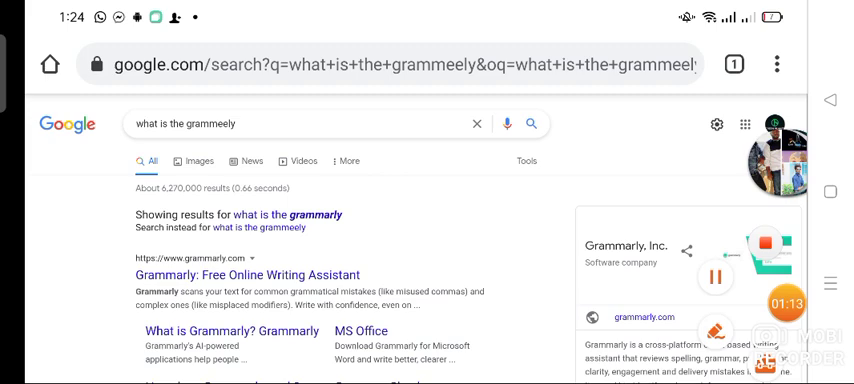
{"action": "scroll", "scroll_direction": "down", "scroll_amount": 3}
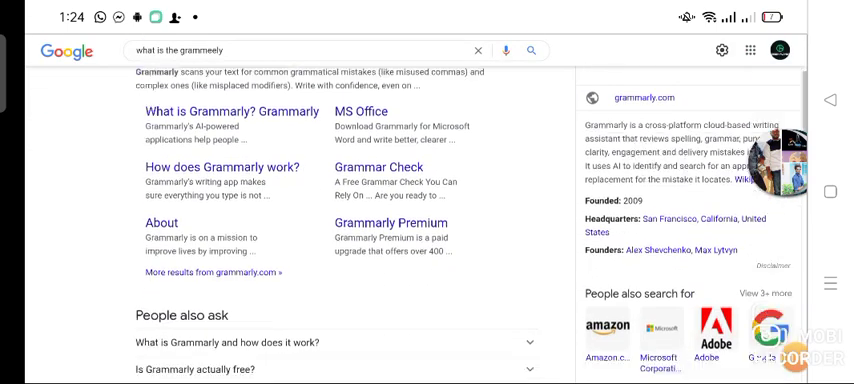
{"action": "scroll", "scroll_direction": "down", "scroll_amount": 3}
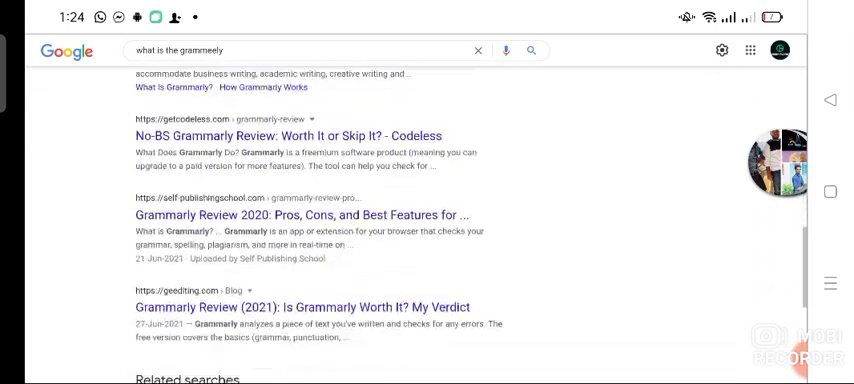